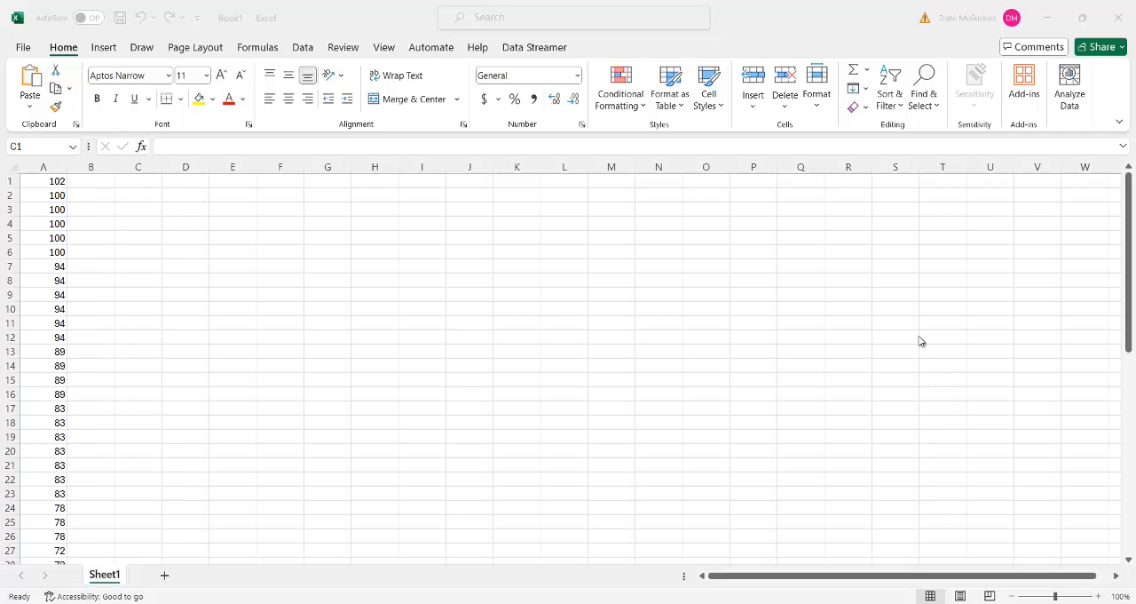
{"action": "mouse_move", "coordinate": [229, 248]}
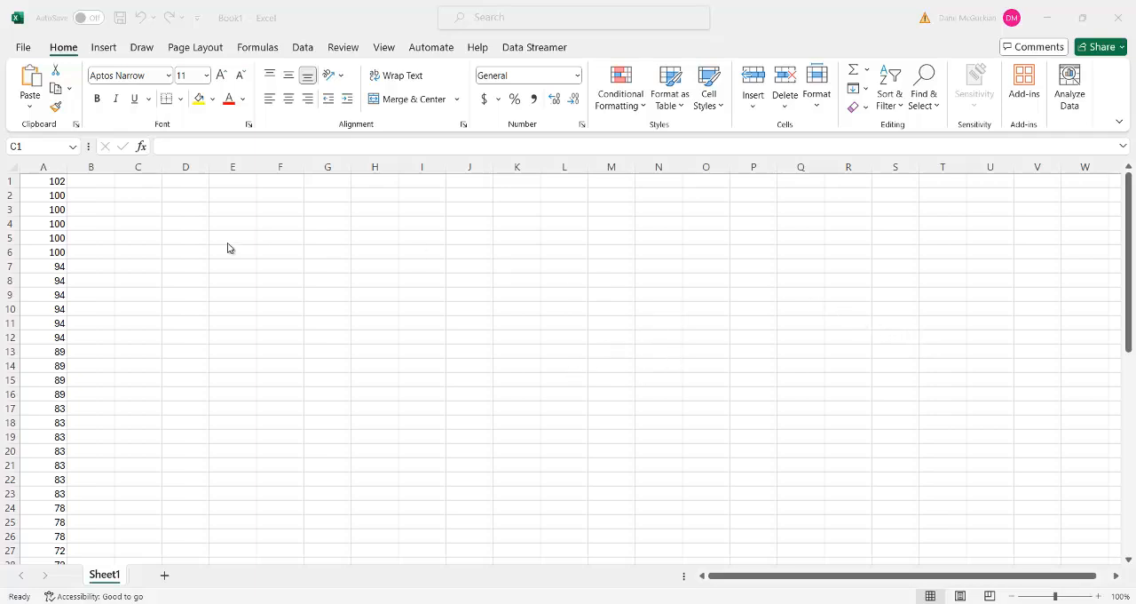
Label C1 'Mean' and enter =AVERAGE(A1:A54) below it, returning 73.92593
{"action": "left_click", "coordinate": [138, 181]}
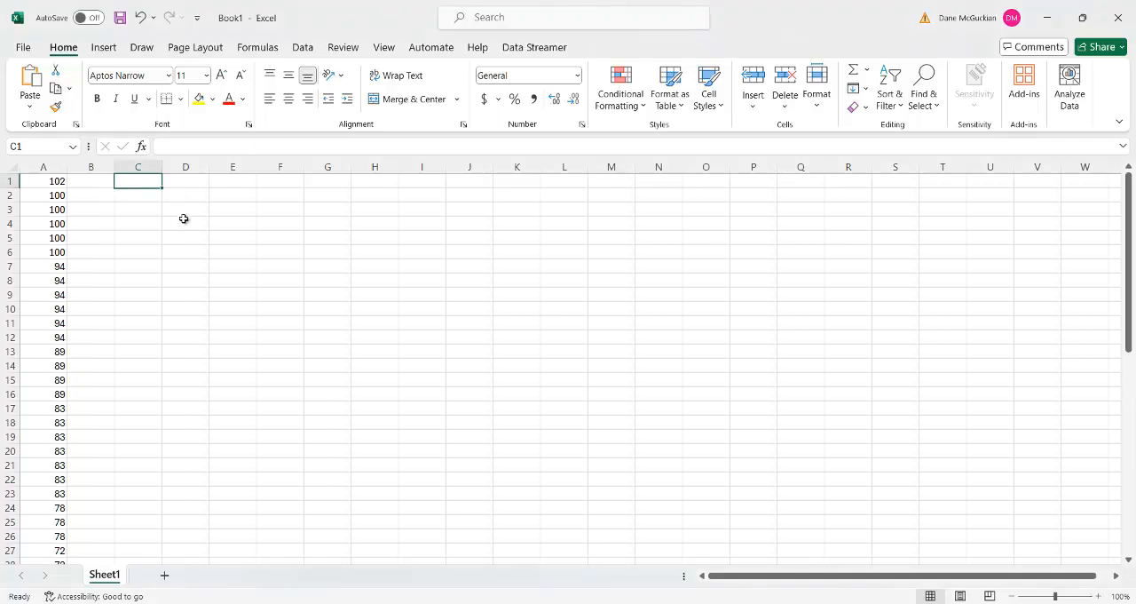
{"action": "mouse_move", "coordinate": [183, 221]}
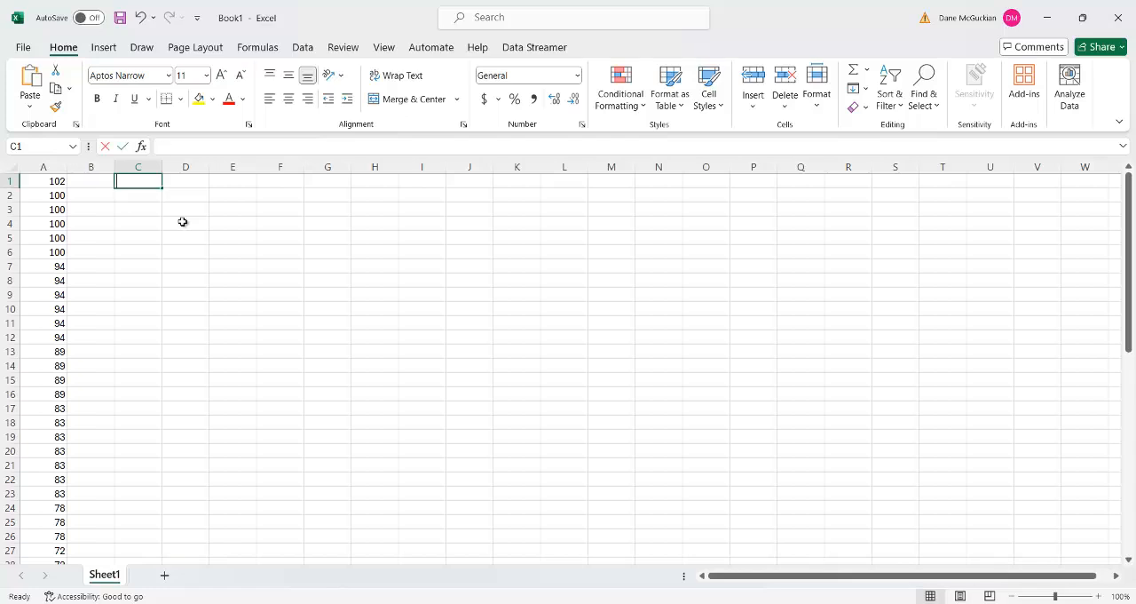
{"action": "type", "text": "Mean"}
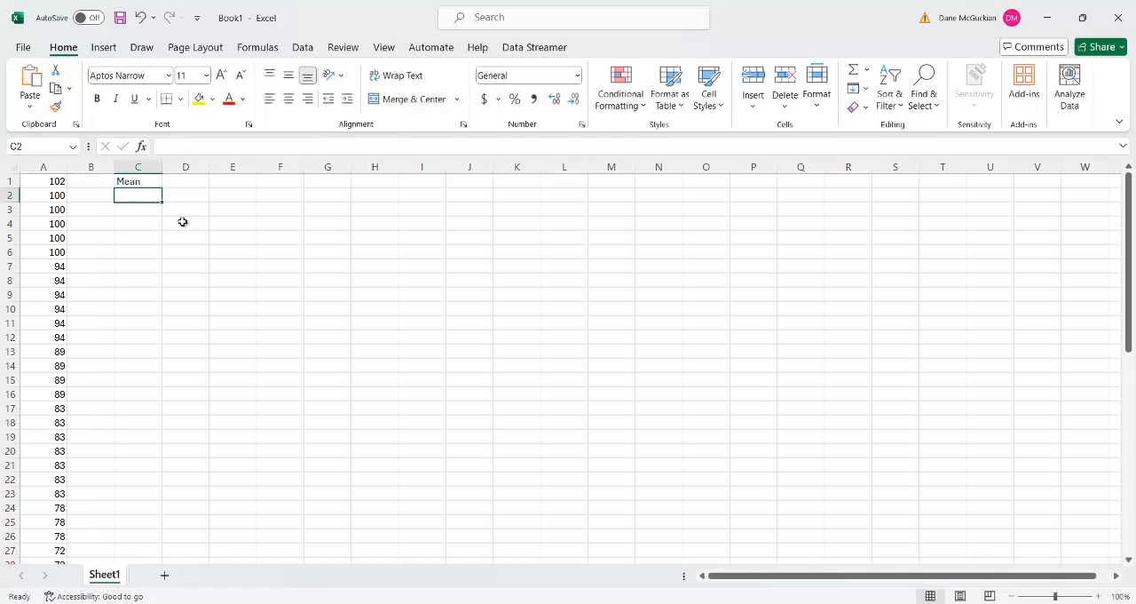
{"action": "type", "text": "="}
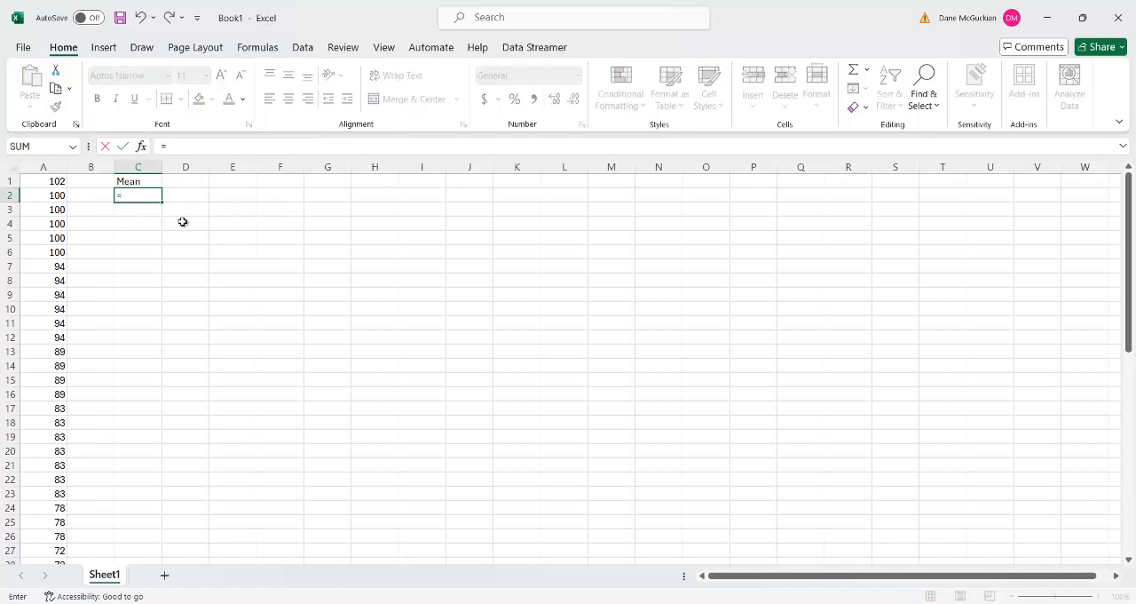
{"action": "mouse_move", "coordinate": [139, 221]}
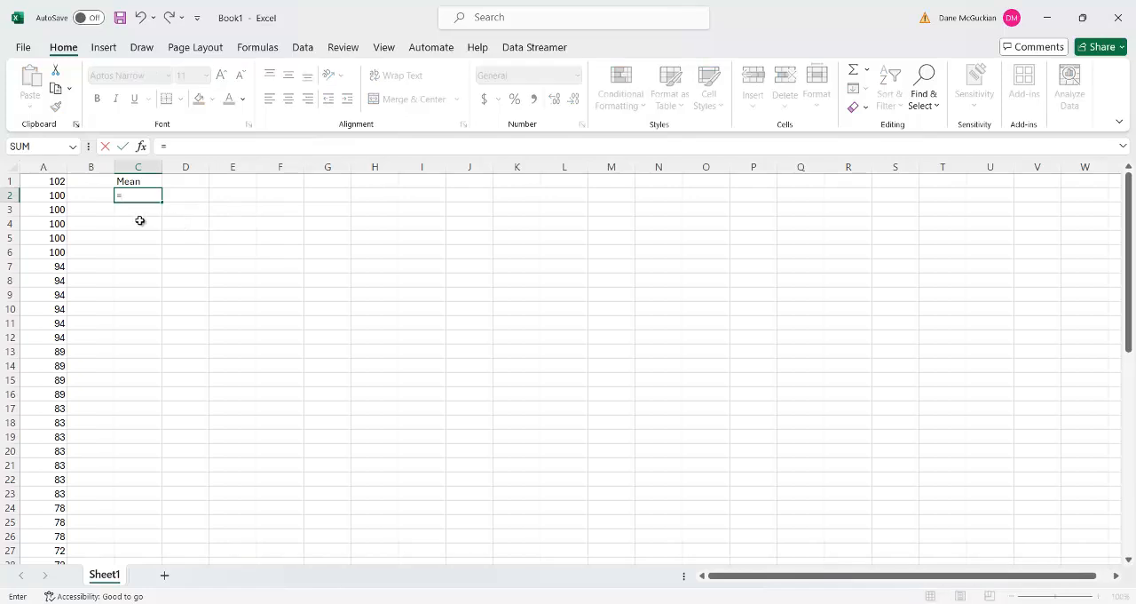
{"action": "type", "text": "av"}
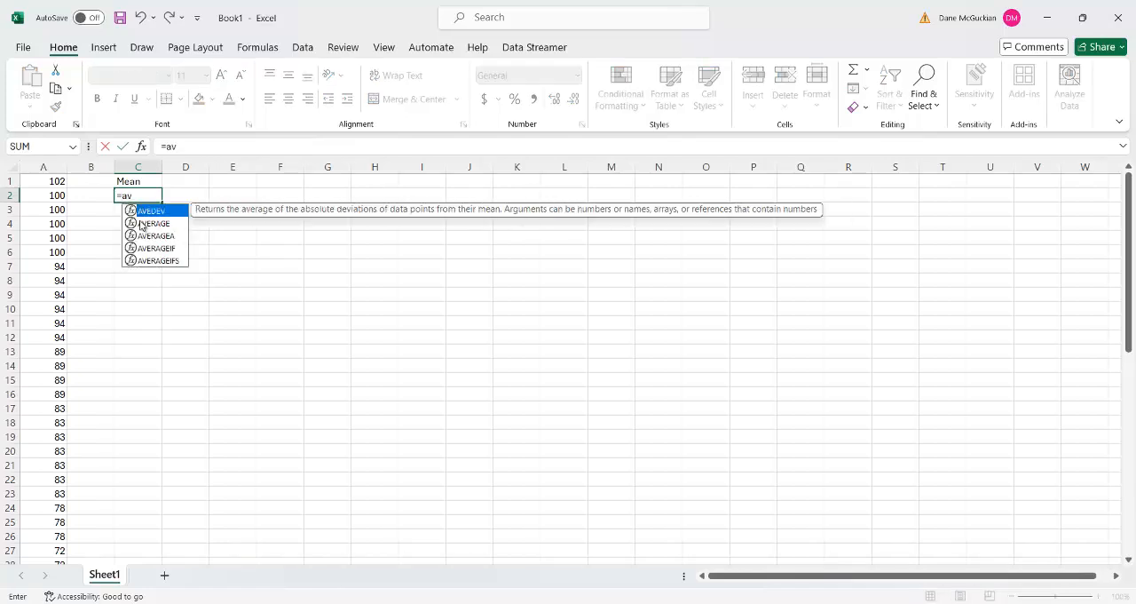
{"action": "mouse_move", "coordinate": [164, 229]}
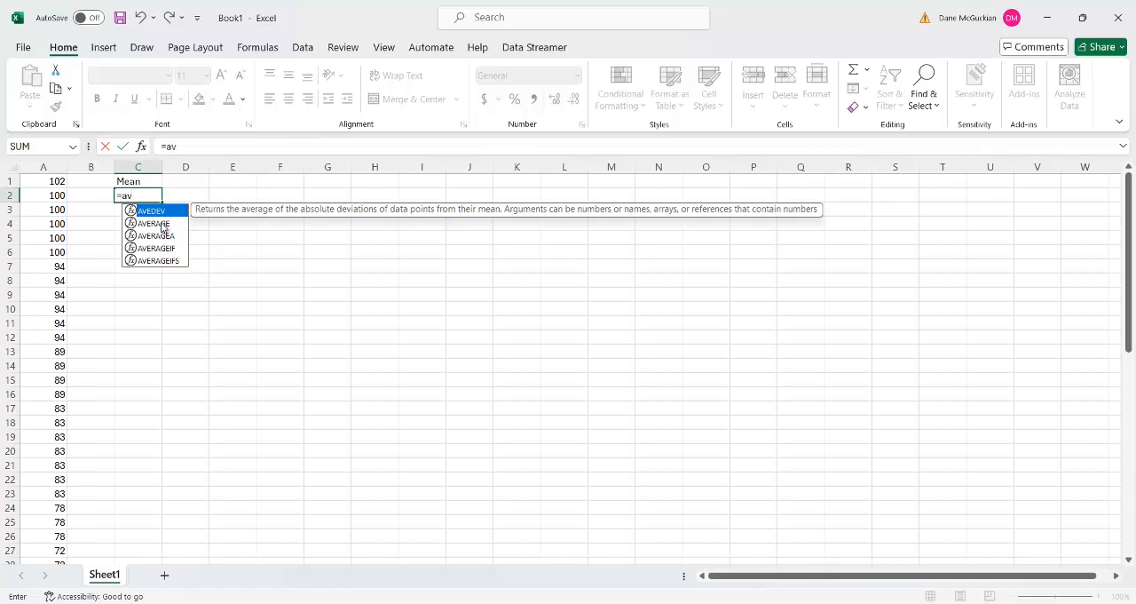
{"action": "mouse_move", "coordinate": [151, 223]}
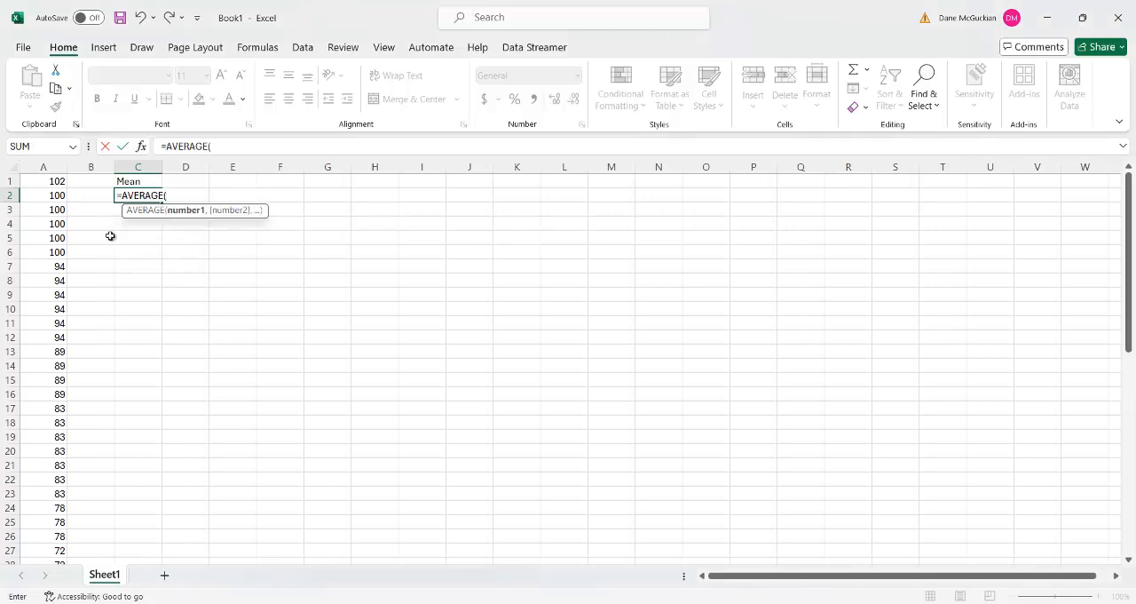
{"action": "left_click_drag", "start_coordinate": [43, 181], "coordinate": [42, 280]}
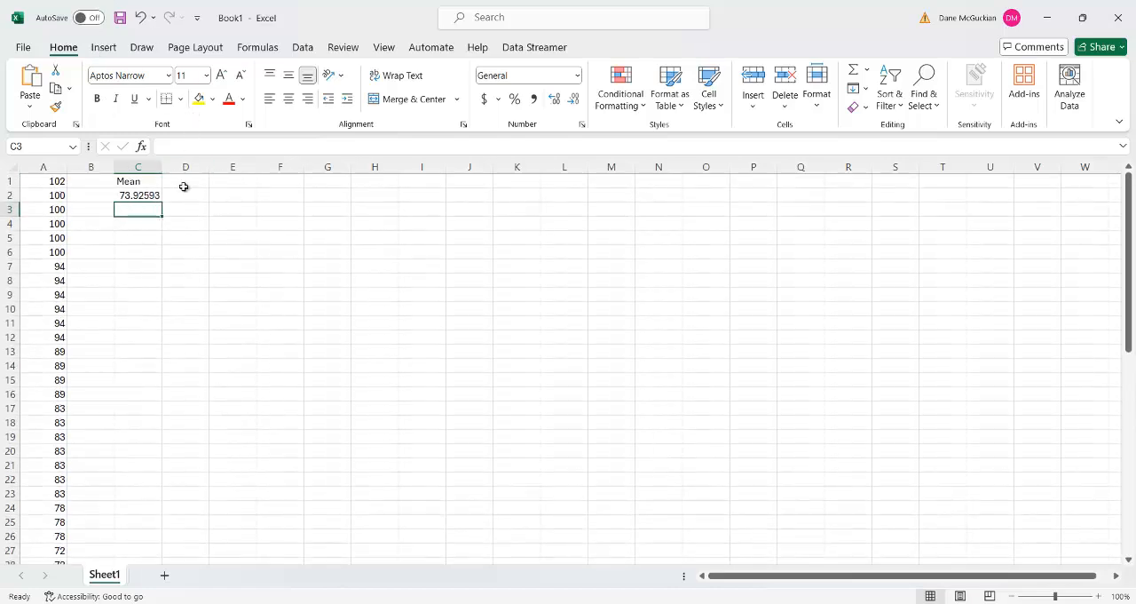
Head column D 'Median' and enter =MEDIAN(A1:A54) in D2, returning 72
{"action": "type", "text": "M"}
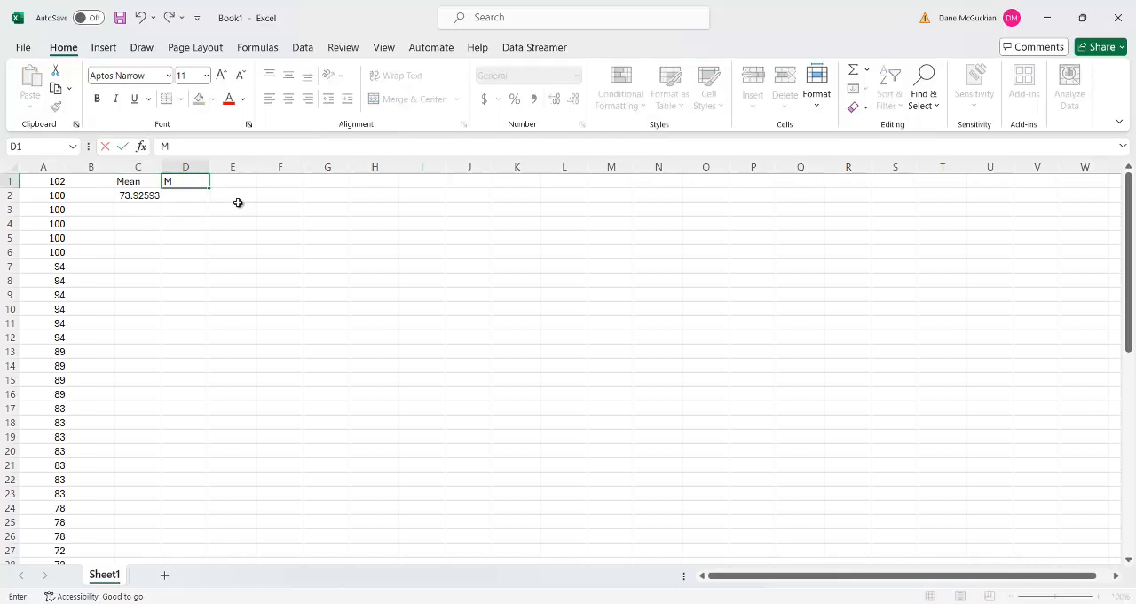
{"action": "type", "text": "eadian"}
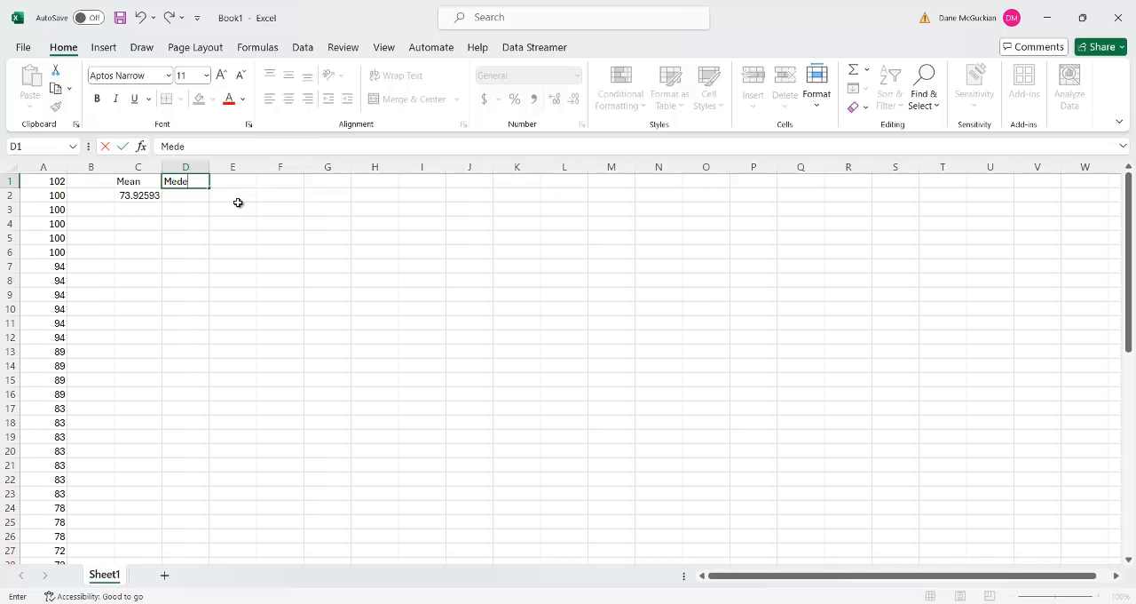
{"action": "type", "text": "\\ian"}
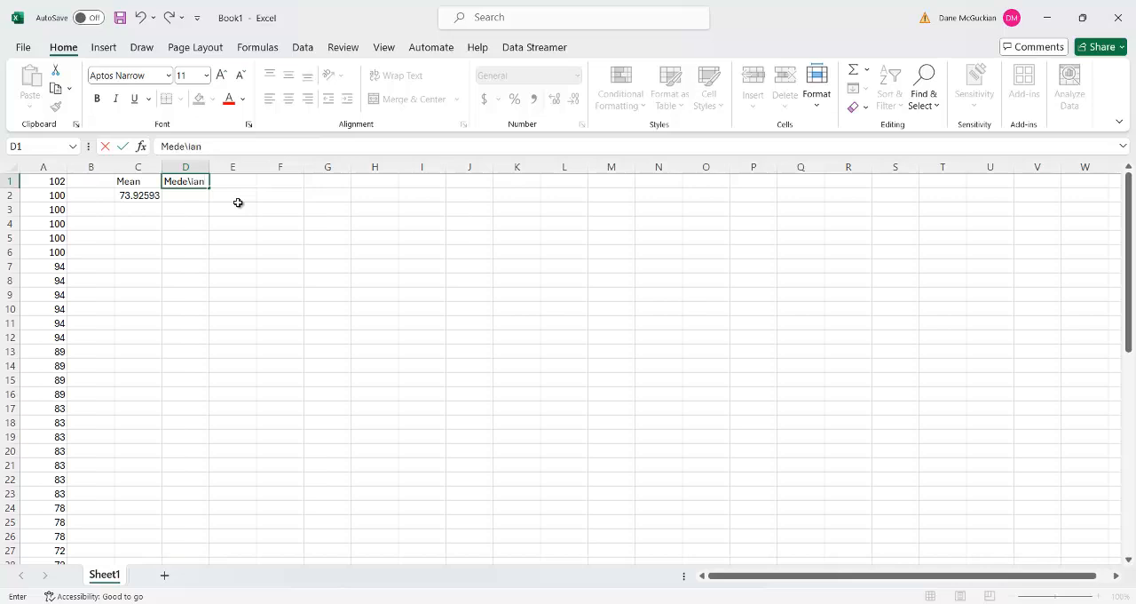
{"action": "key", "text": "BackSpace"}
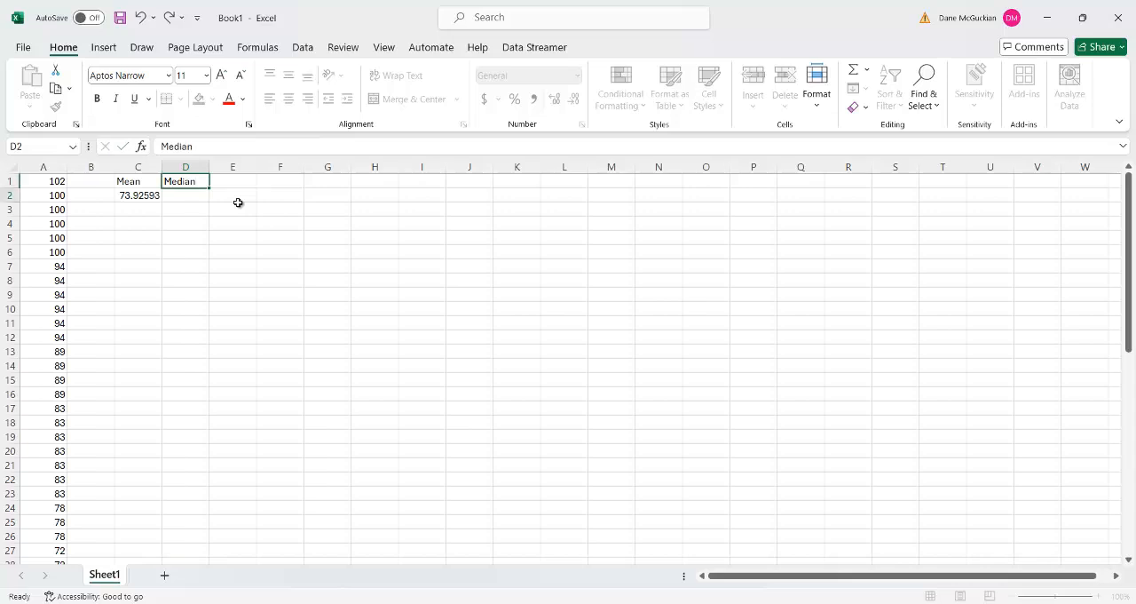
{"action": "type", "text": "="}
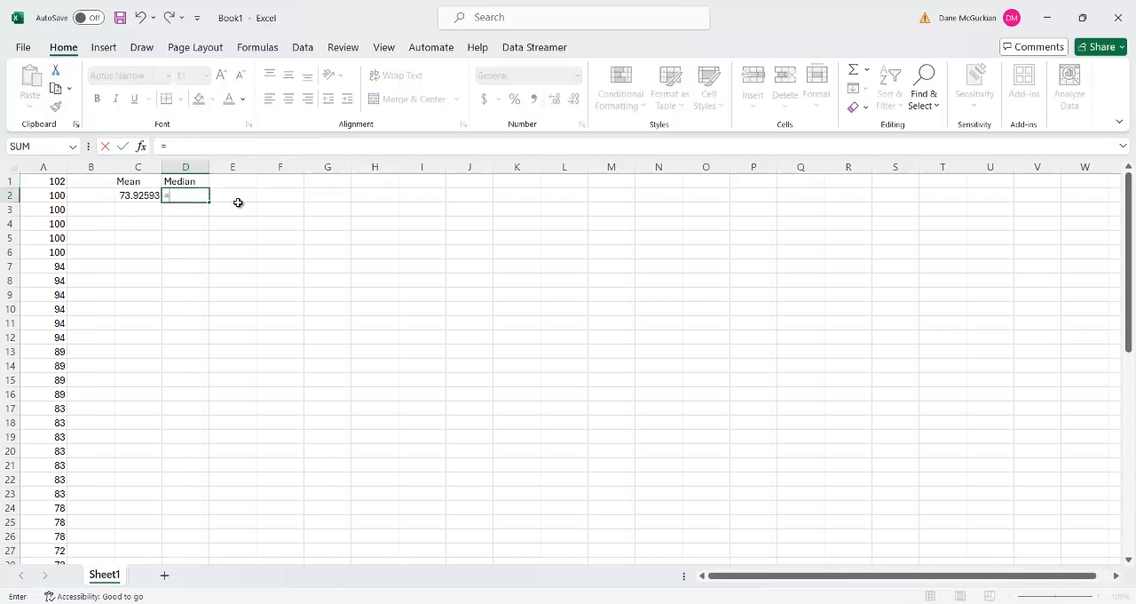
{"action": "type", "text": "me"}
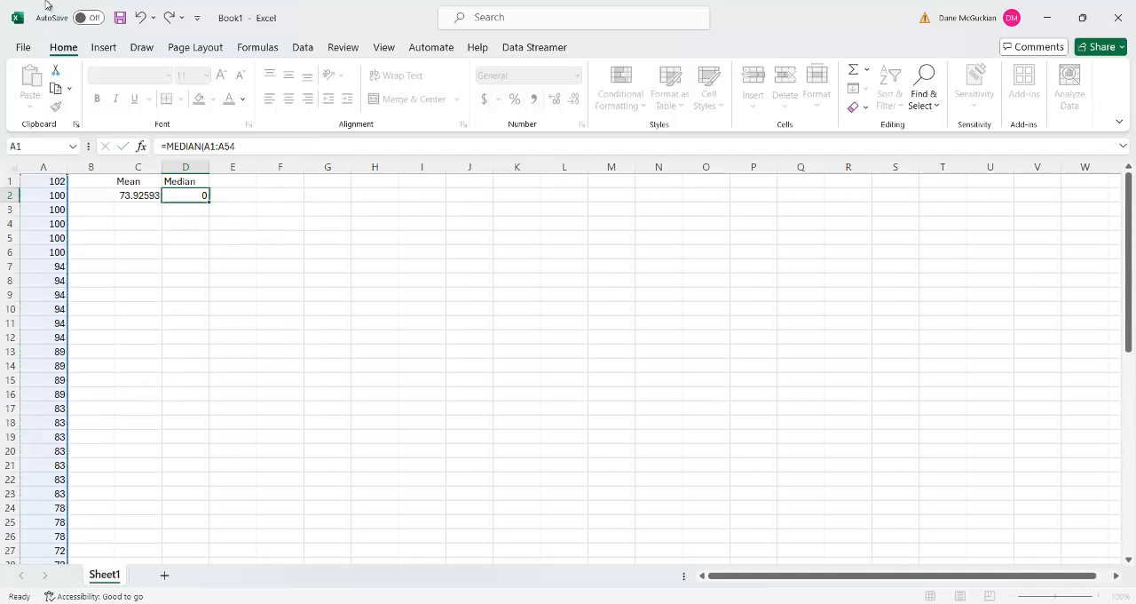
{"action": "key", "text": "Enter"}
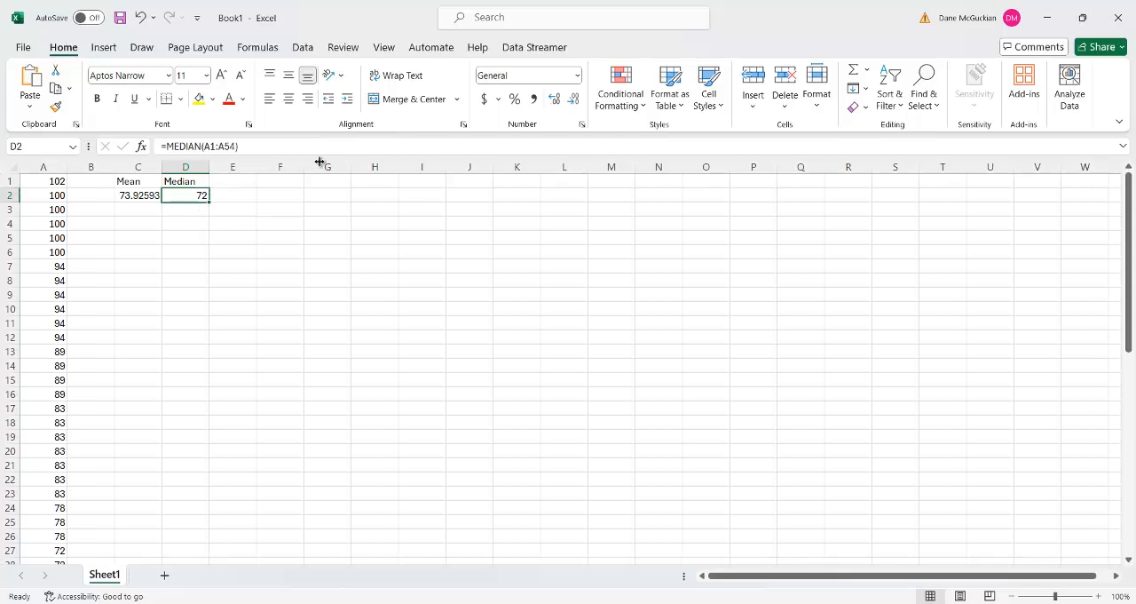
{"action": "left_click", "coordinate": [233, 181]}
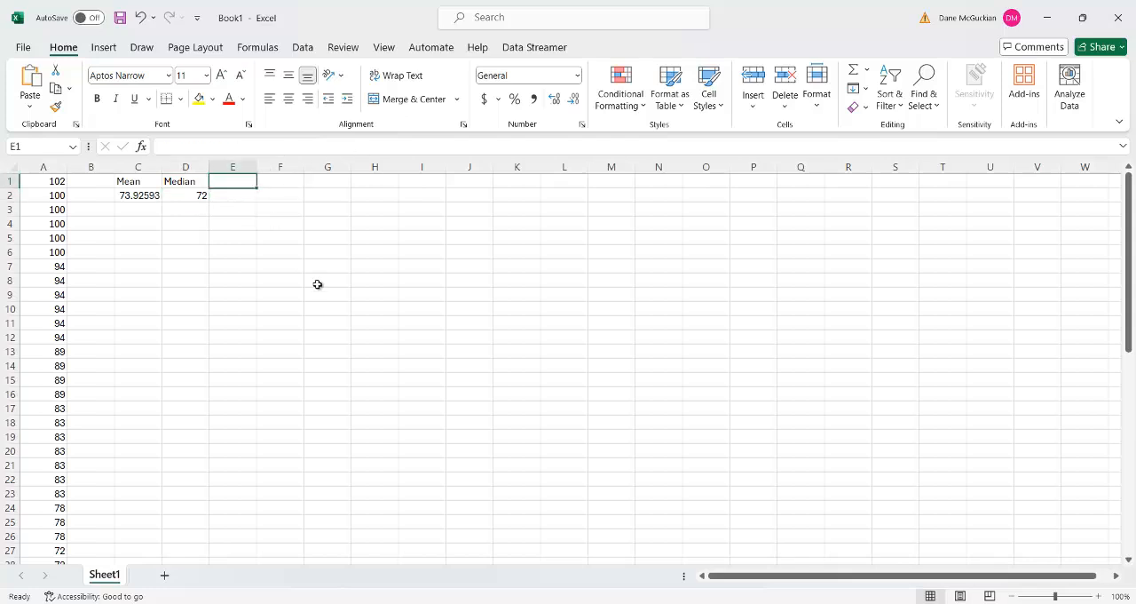
Label E1 'Mode' and enter =MODE.SNGL(A1:A54) in E2, giving 83
{"action": "type", "text": "Mode"}
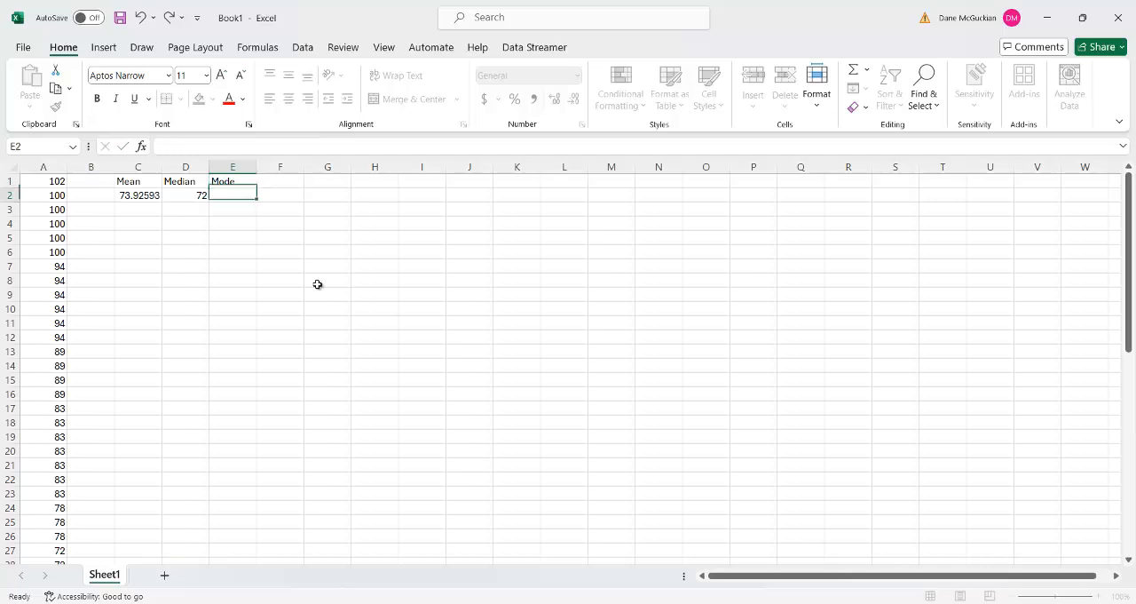
{"action": "left_click", "coordinate": [232, 196]}
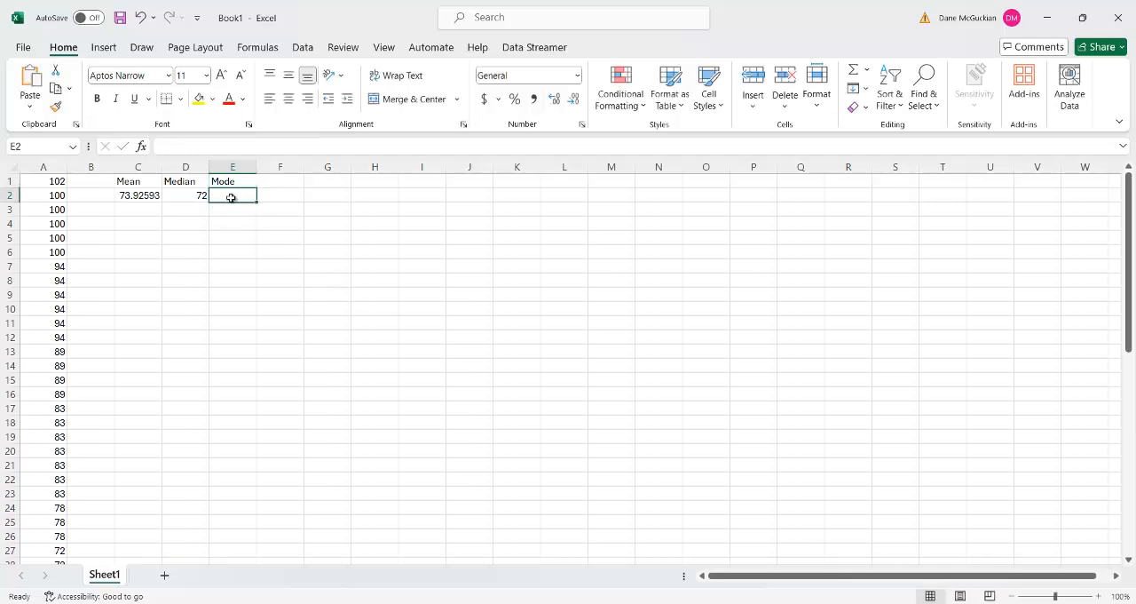
{"action": "type", "text": "=m"}
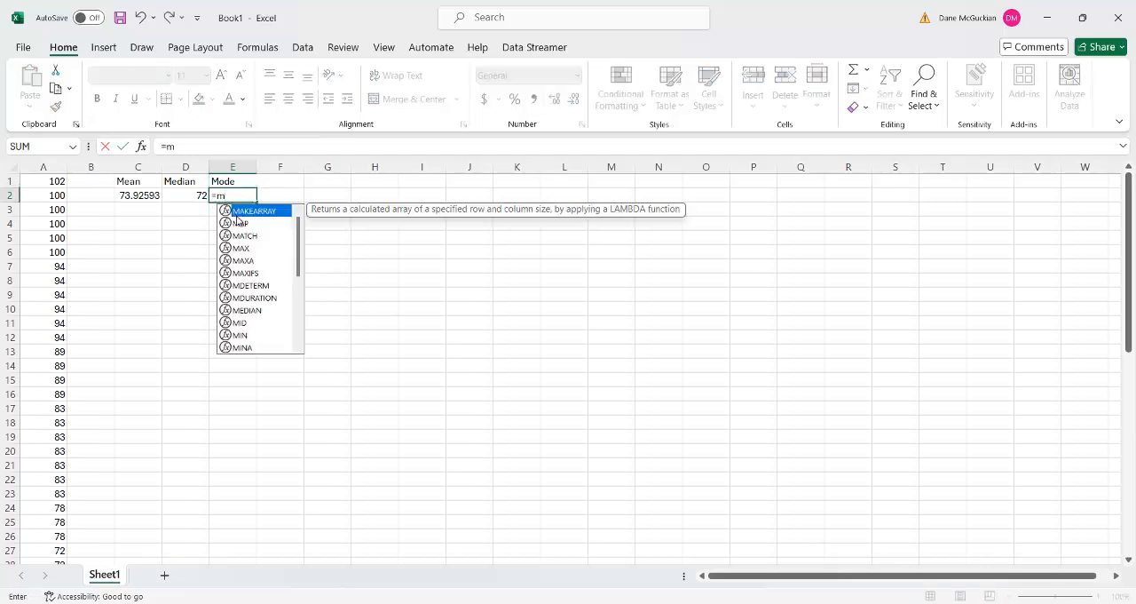
{"action": "type", "text": "o"}
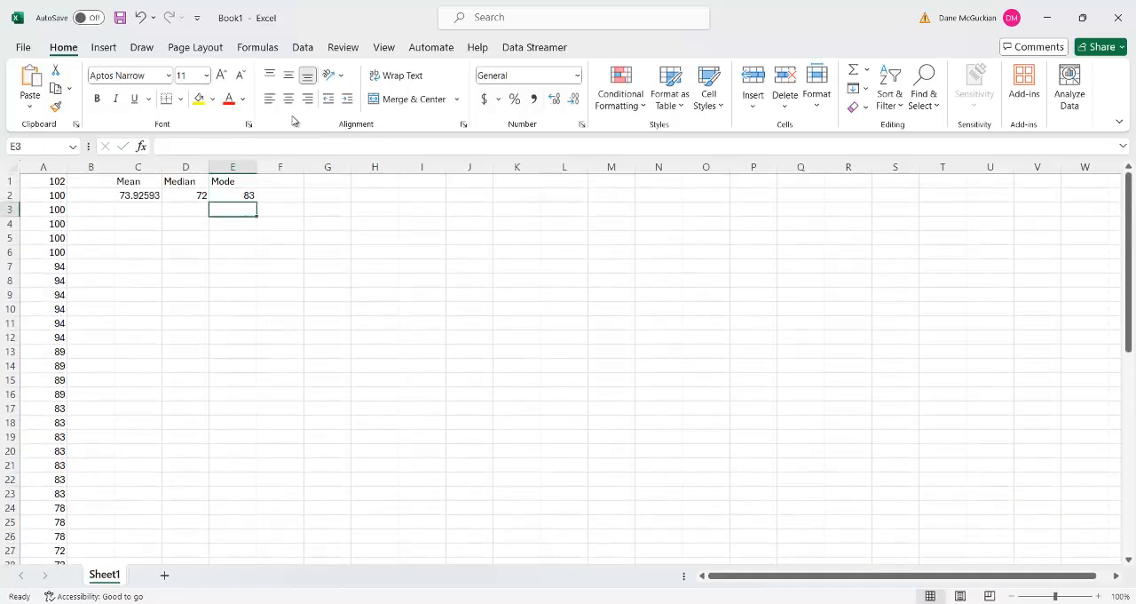
{"action": "left_click", "coordinate": [232, 195]}
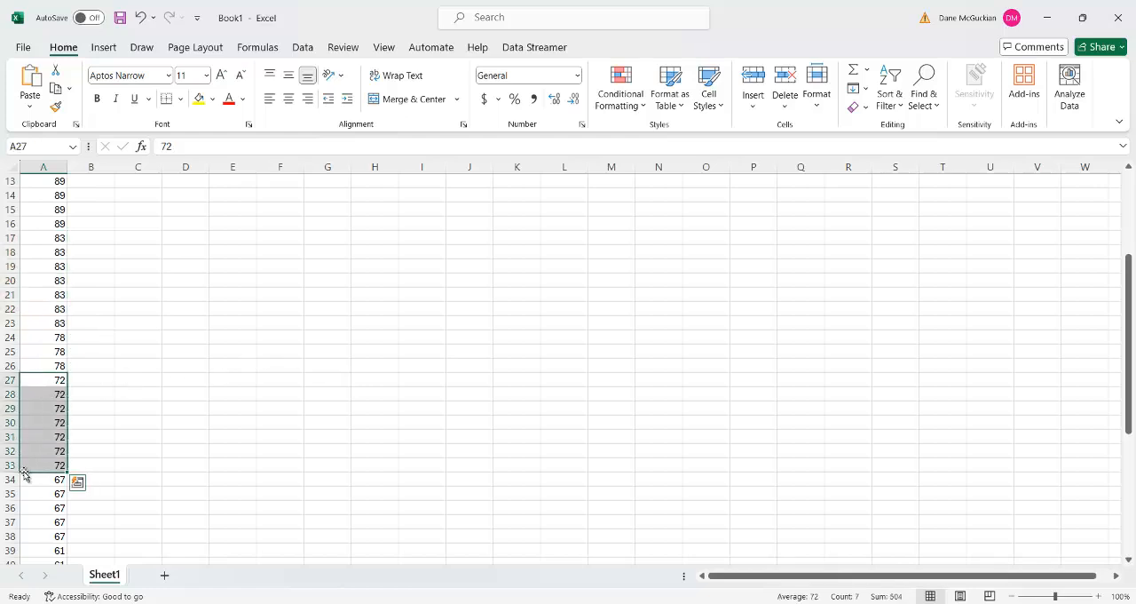
{"action": "scroll", "scroll_direction": "up", "scroll_amount": 3}
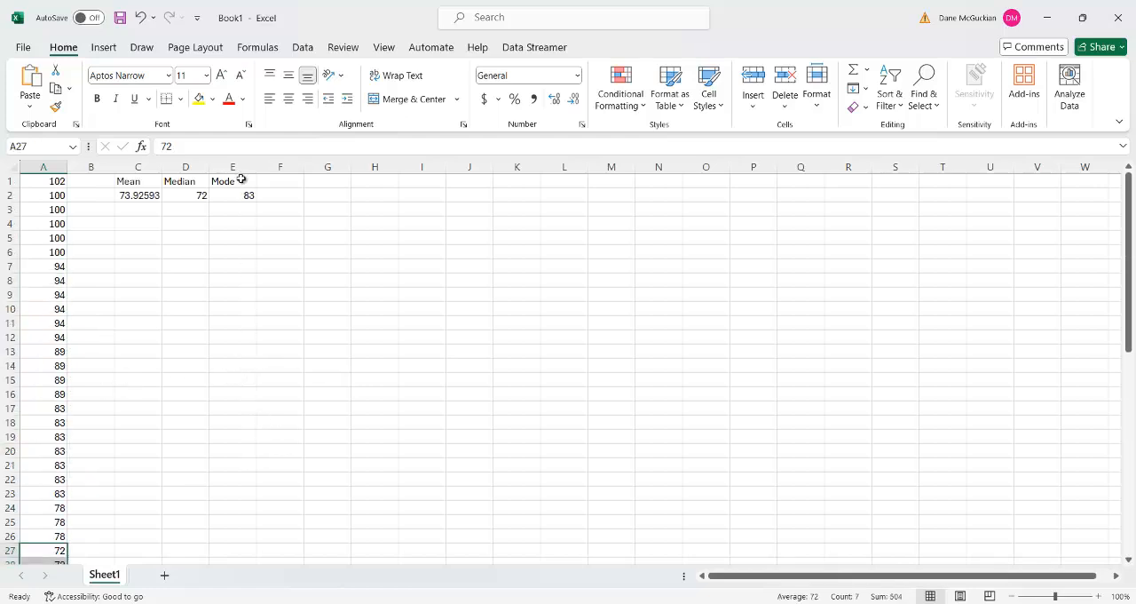
{"action": "left_click", "coordinate": [232, 194]}
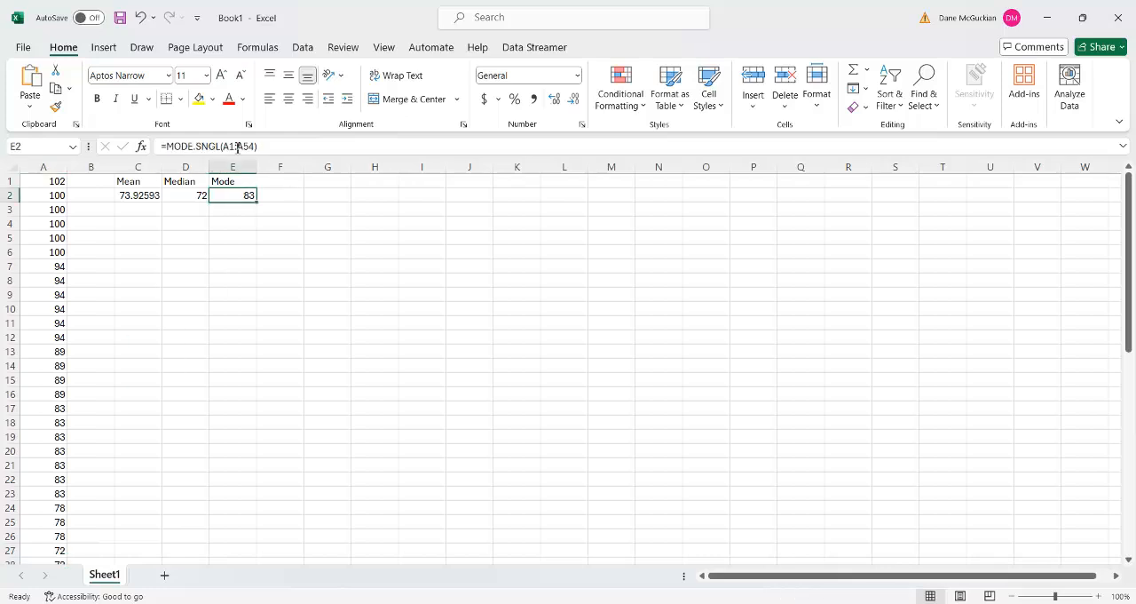
Change E2's formula to =MODE.MULT(A1:A54), listing modes 83, 72 and 61
{"action": "double_click", "coordinate": [232, 196]}
{"action": "type", "text": "MULT"}
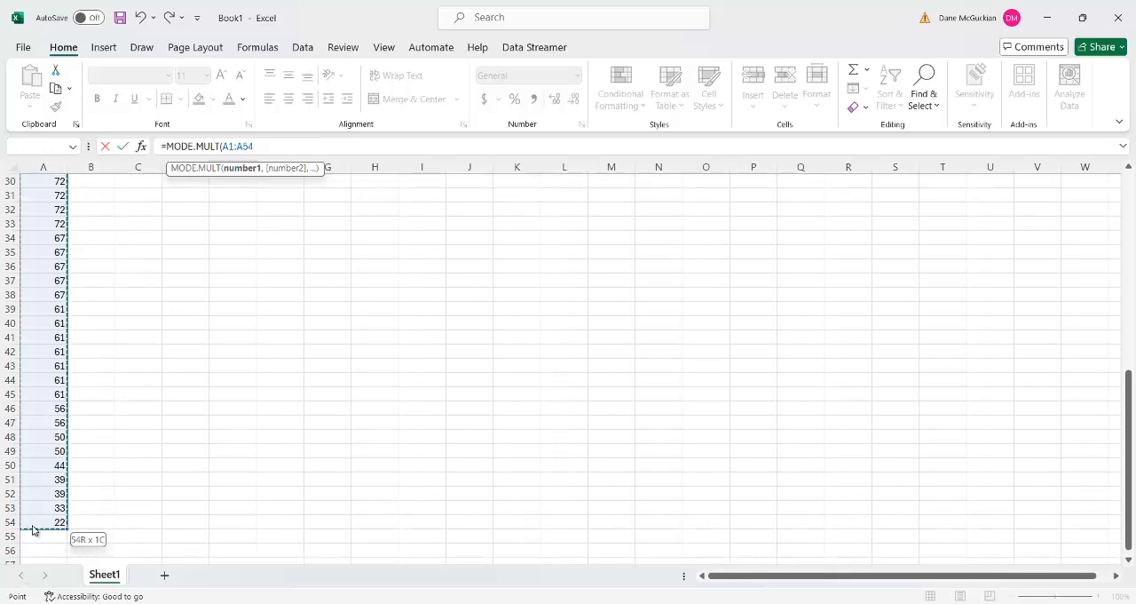
{"action": "key", "text": "Enter"}
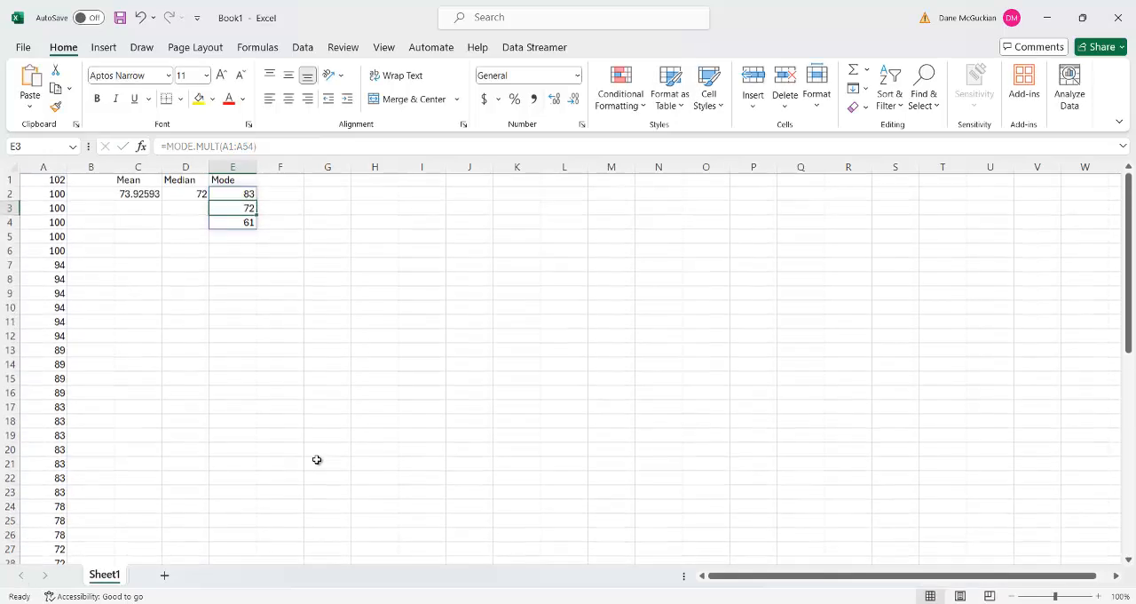
{"action": "left_click_drag", "start_coordinate": [232, 194], "coordinate": [233, 223]}
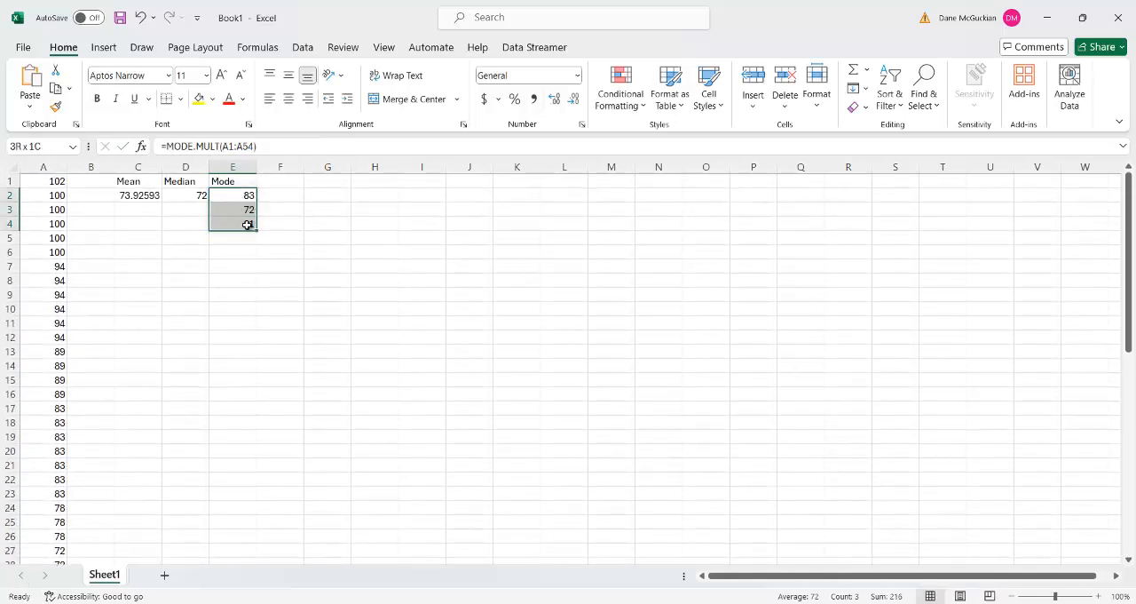
{"action": "left_click", "coordinate": [280, 195]}
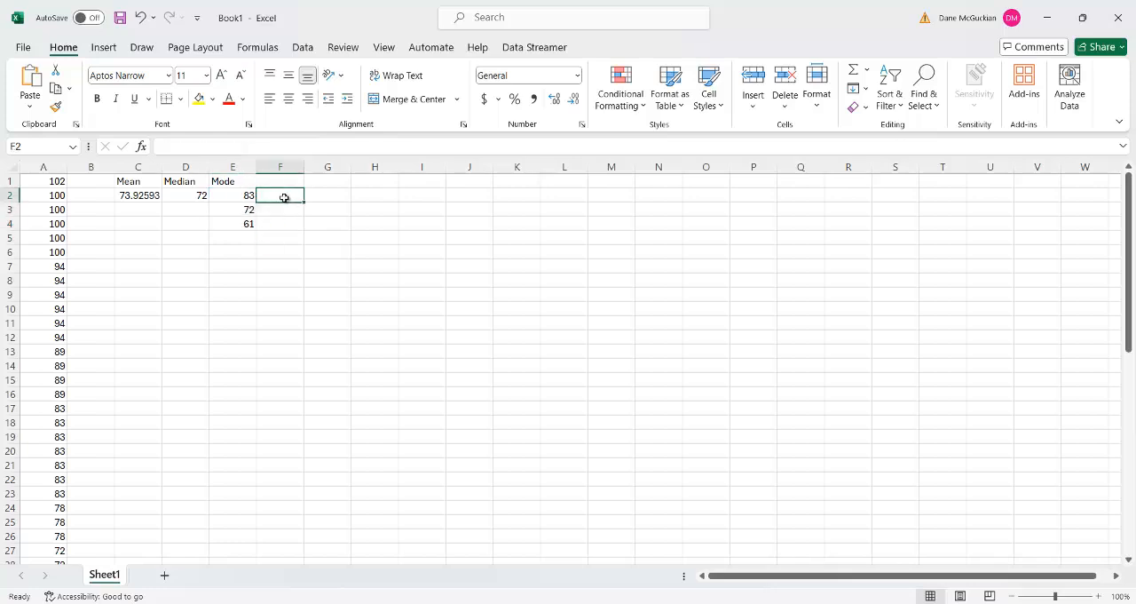